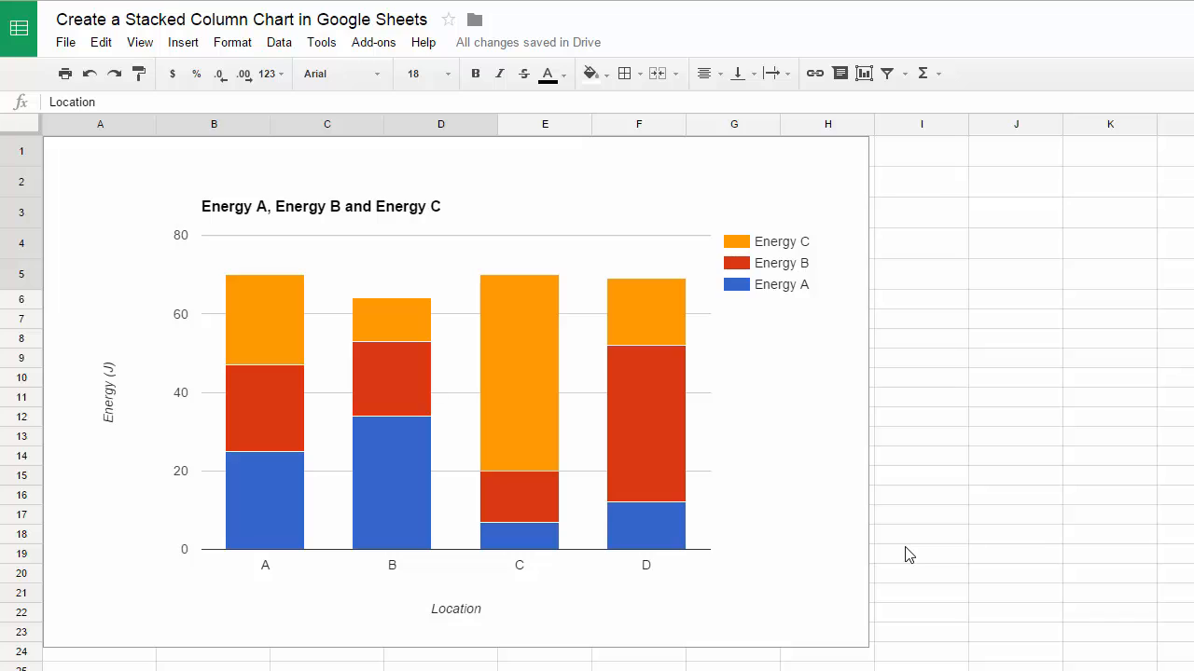
mouse_move(802, 492)
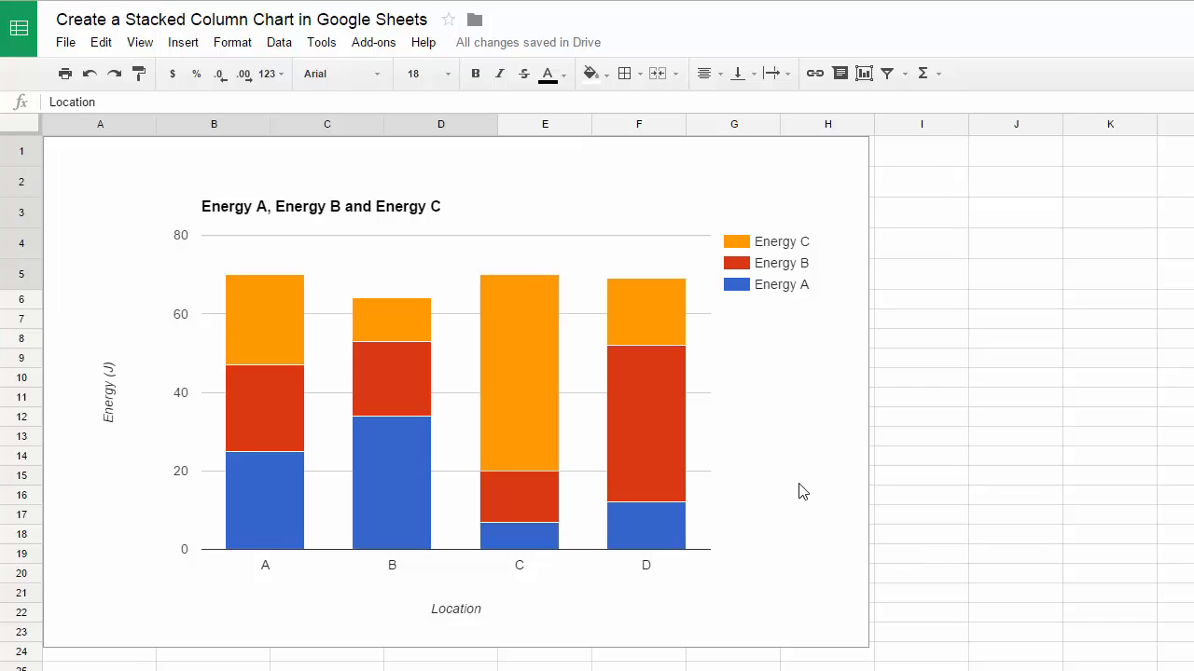
mouse_move(196, 597)
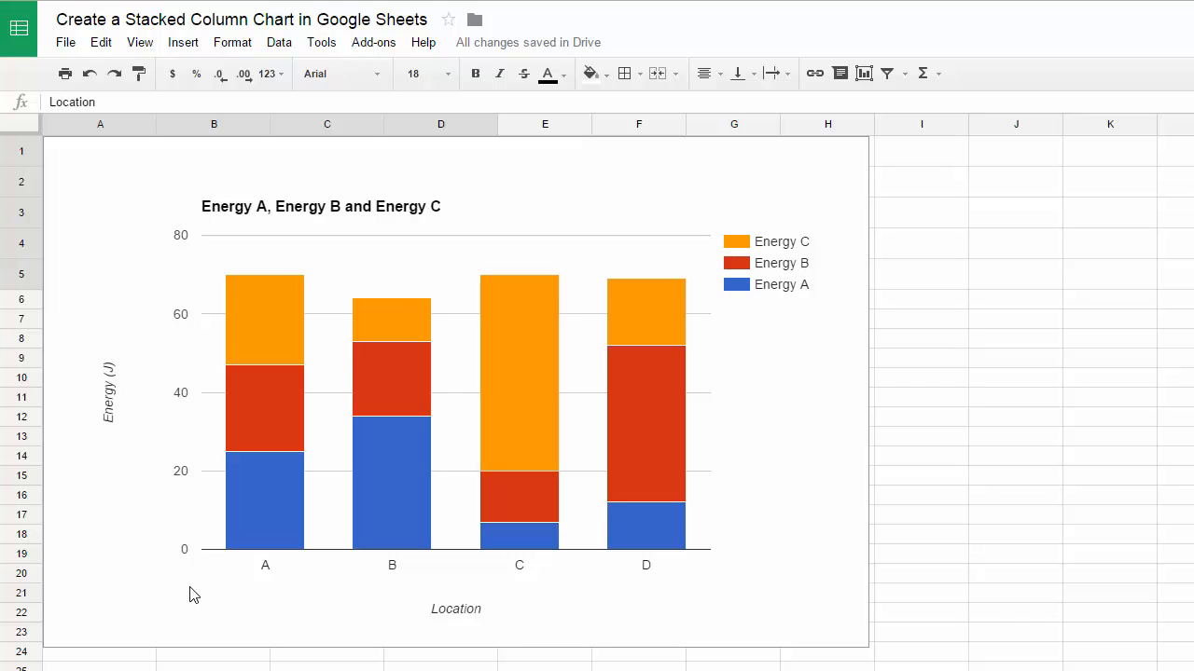
mouse_move(353, 591)
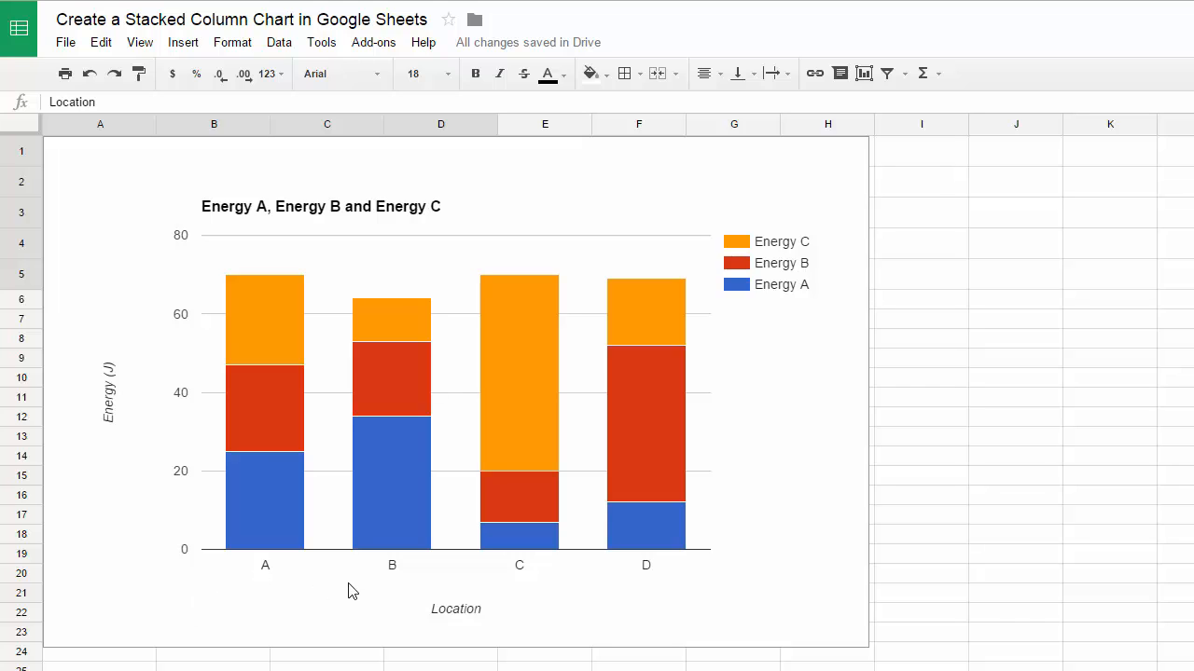
mouse_move(259, 422)
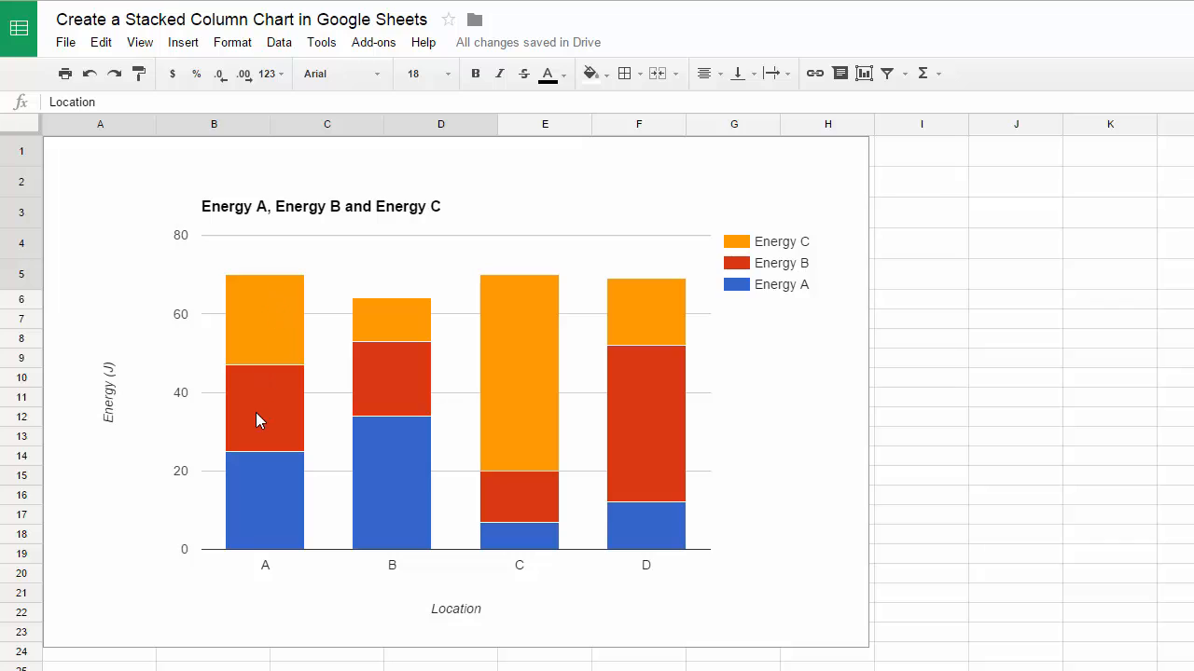
mouse_move(265, 620)
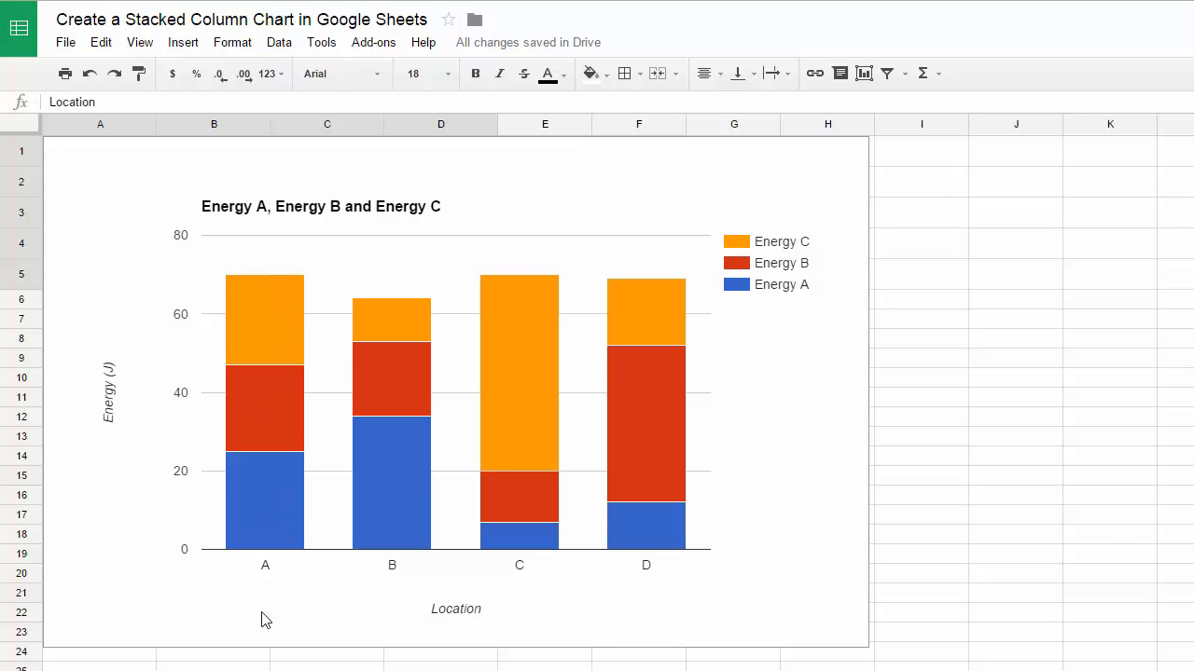
mouse_move(328, 559)
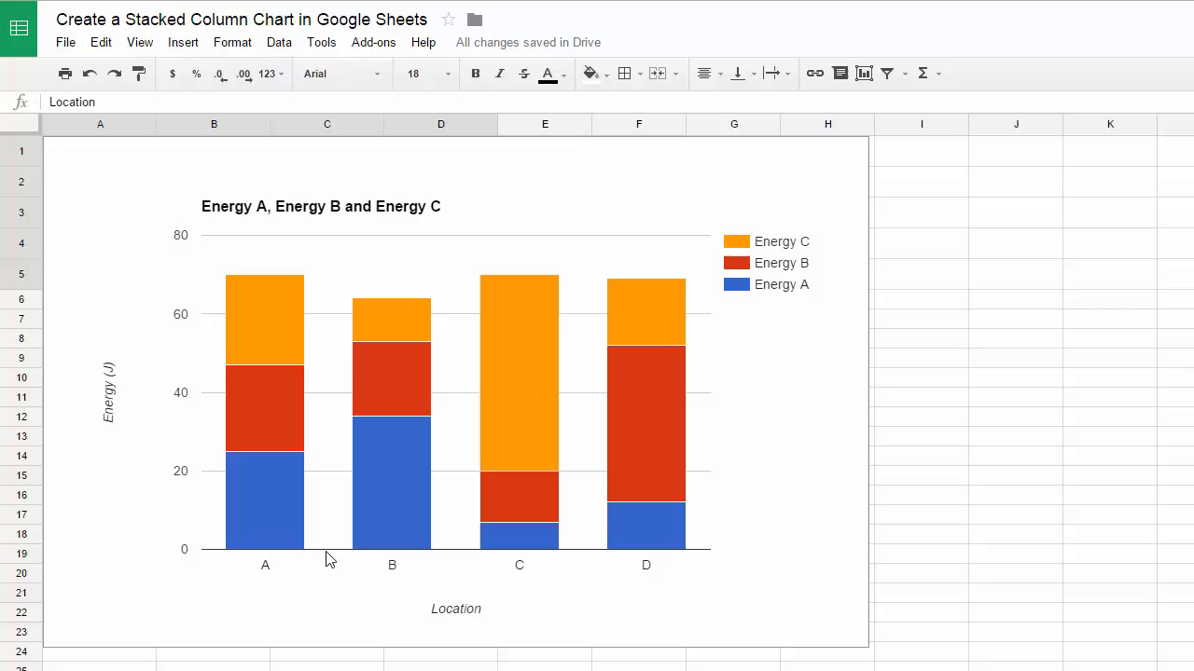
mouse_move(851, 276)
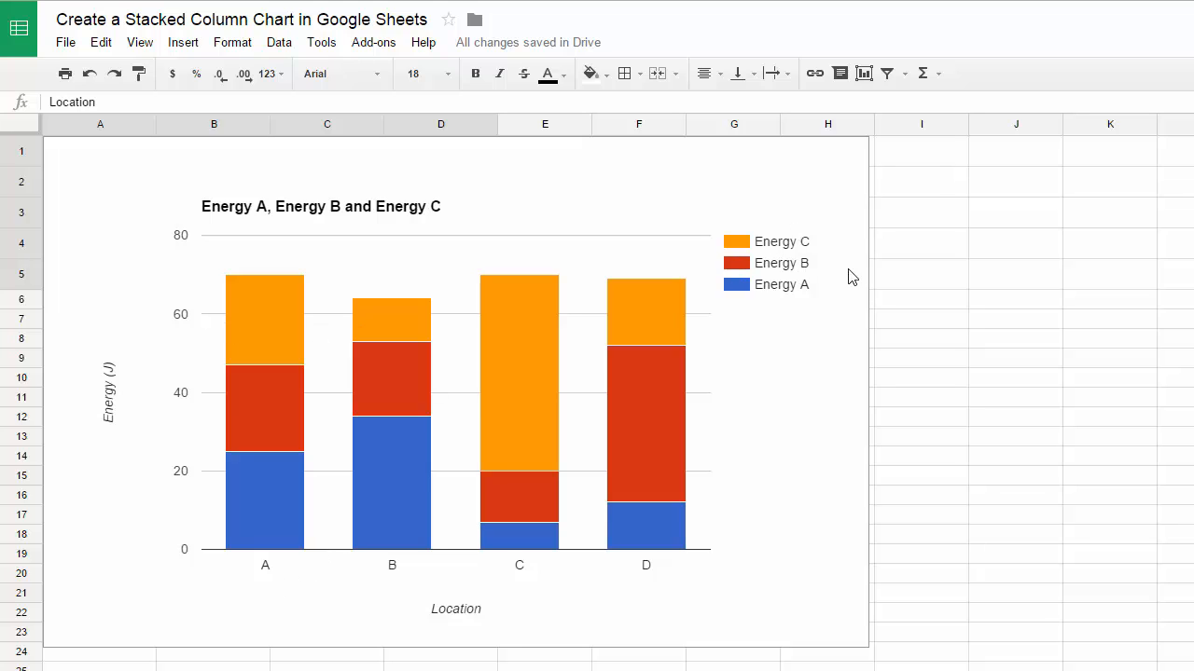
mouse_move(791, 301)
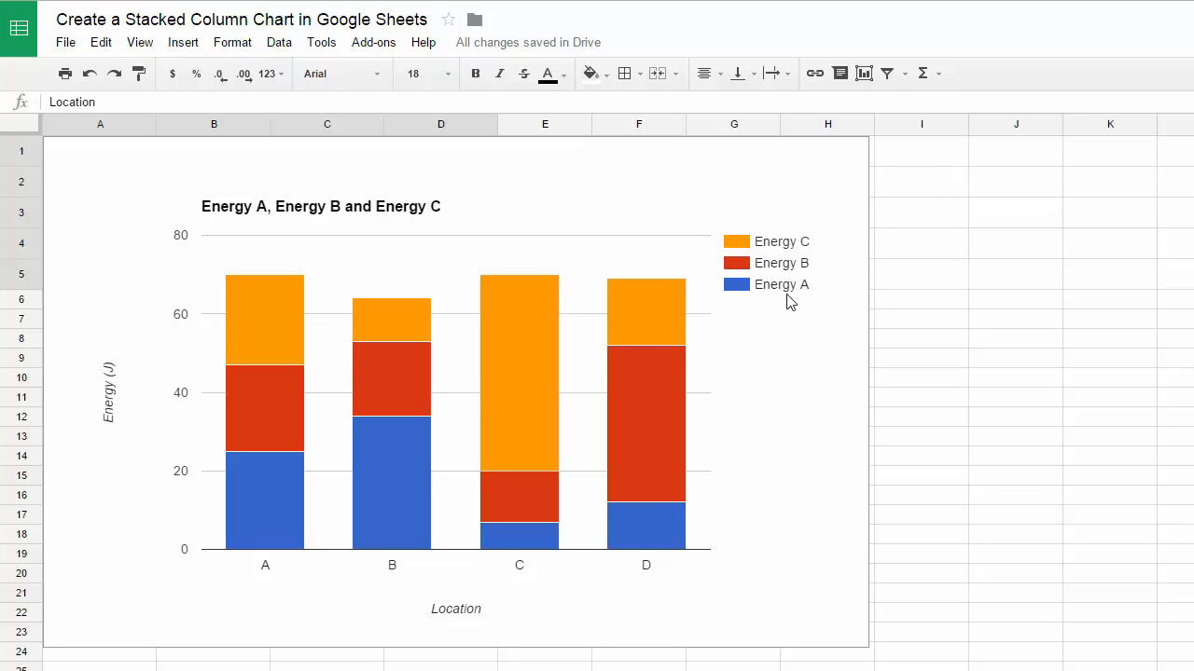
mouse_move(271, 476)
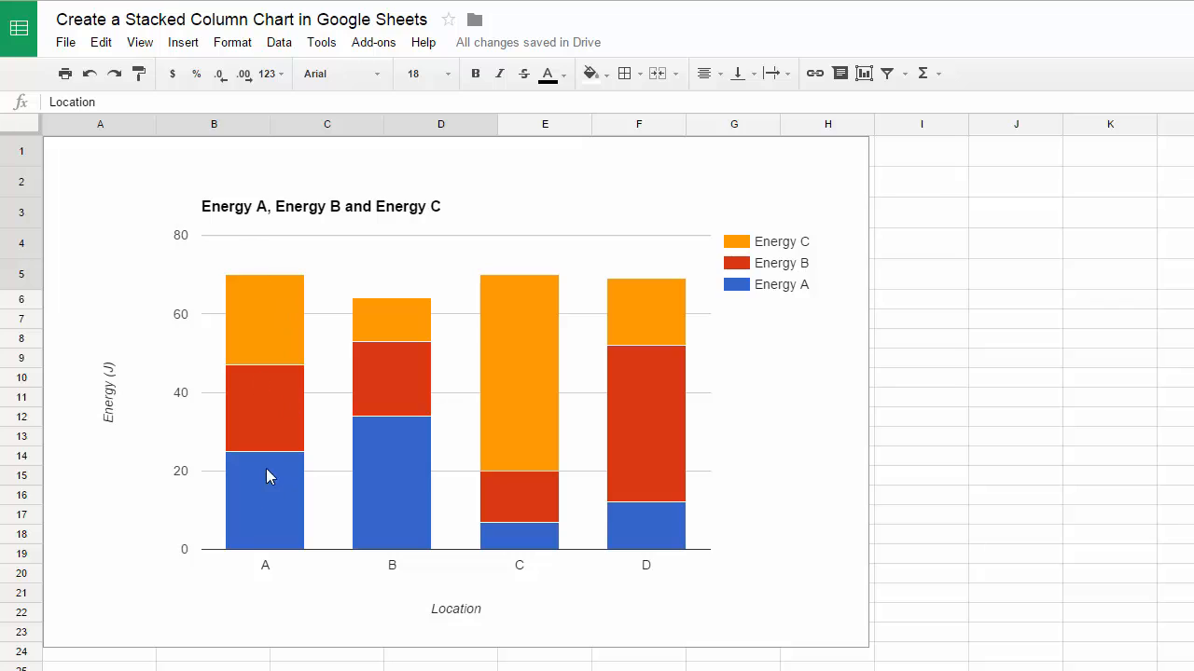
mouse_move(270, 362)
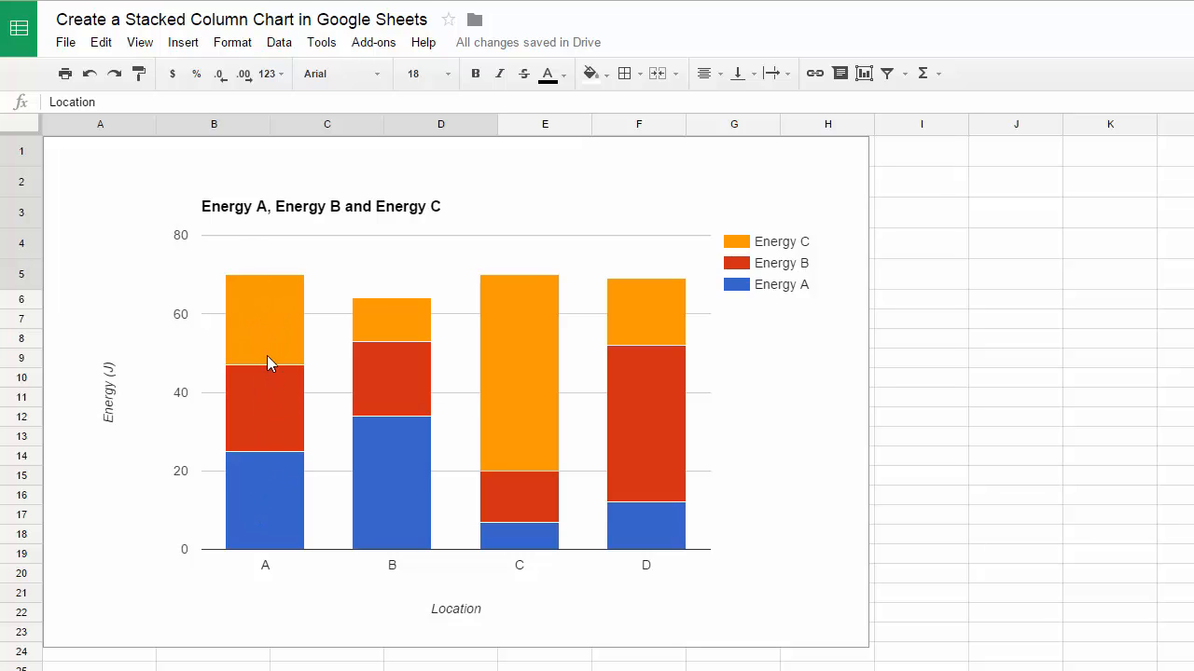
mouse_move(241, 283)
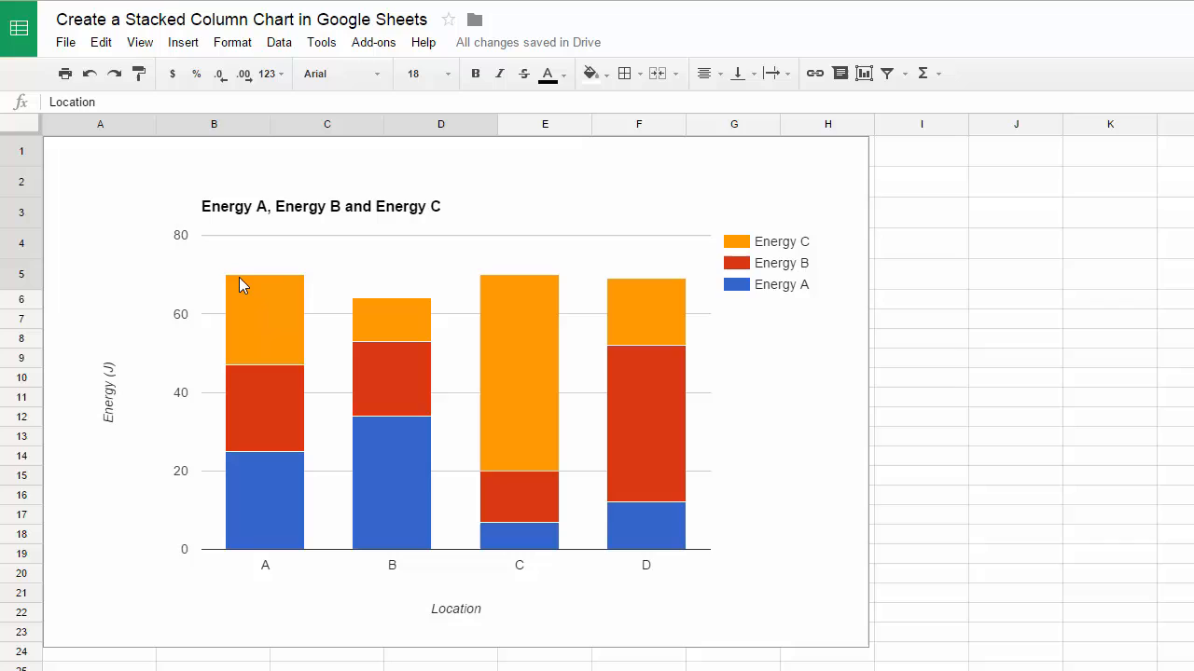
mouse_move(420, 308)
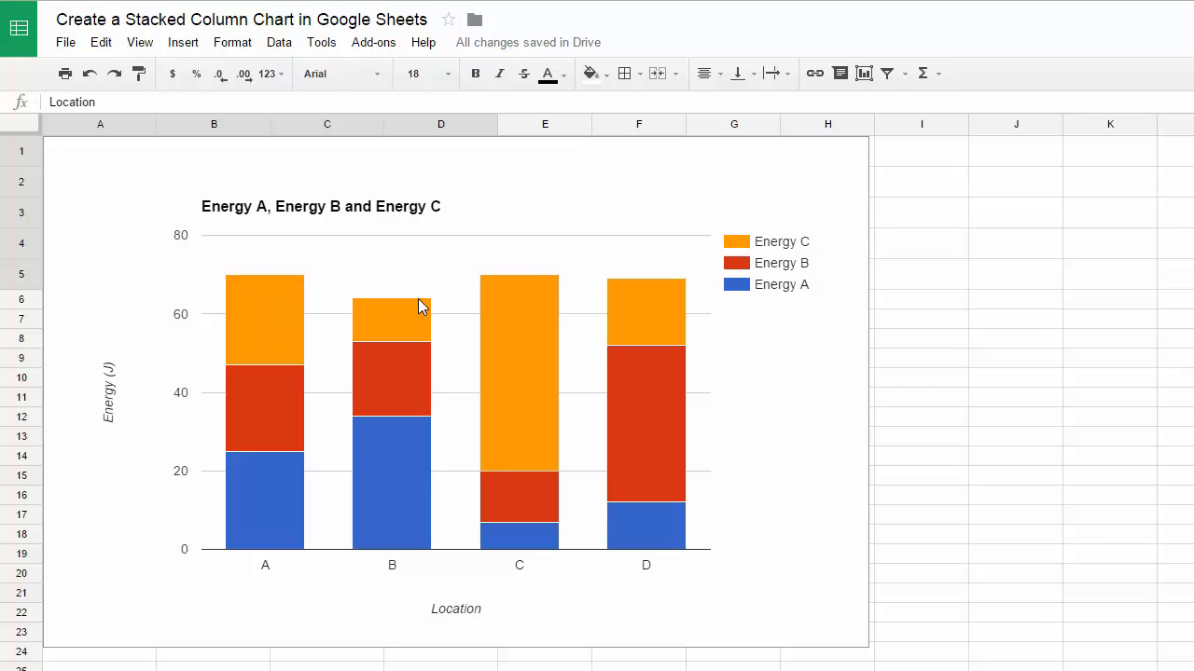
mouse_move(545, 526)
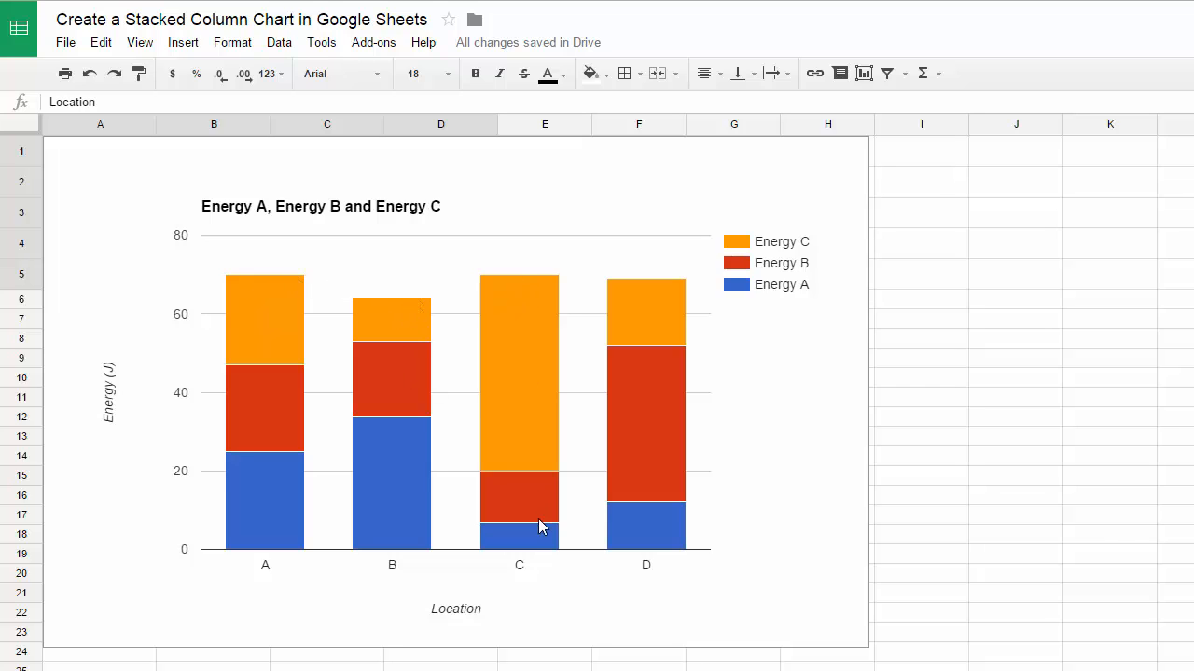
mouse_move(656, 581)
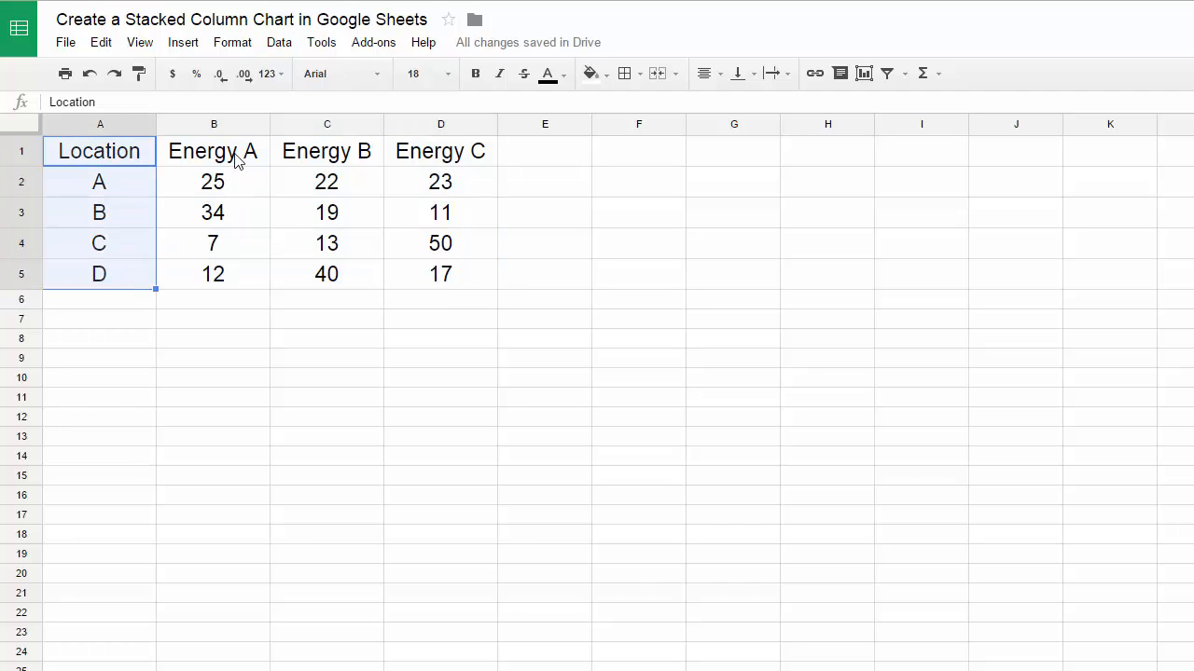
- Highlight location A's three energy values in B2:D2, then return to the header cell
left_click(440, 338)
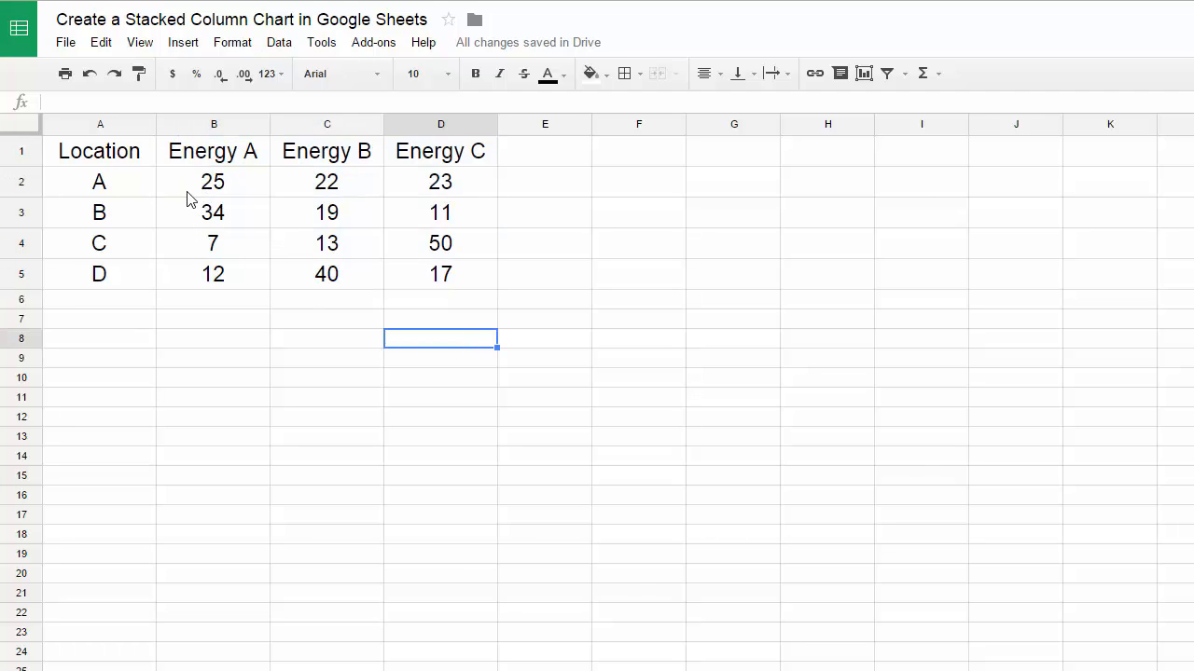
left_click_drag(213, 183, 327, 182)
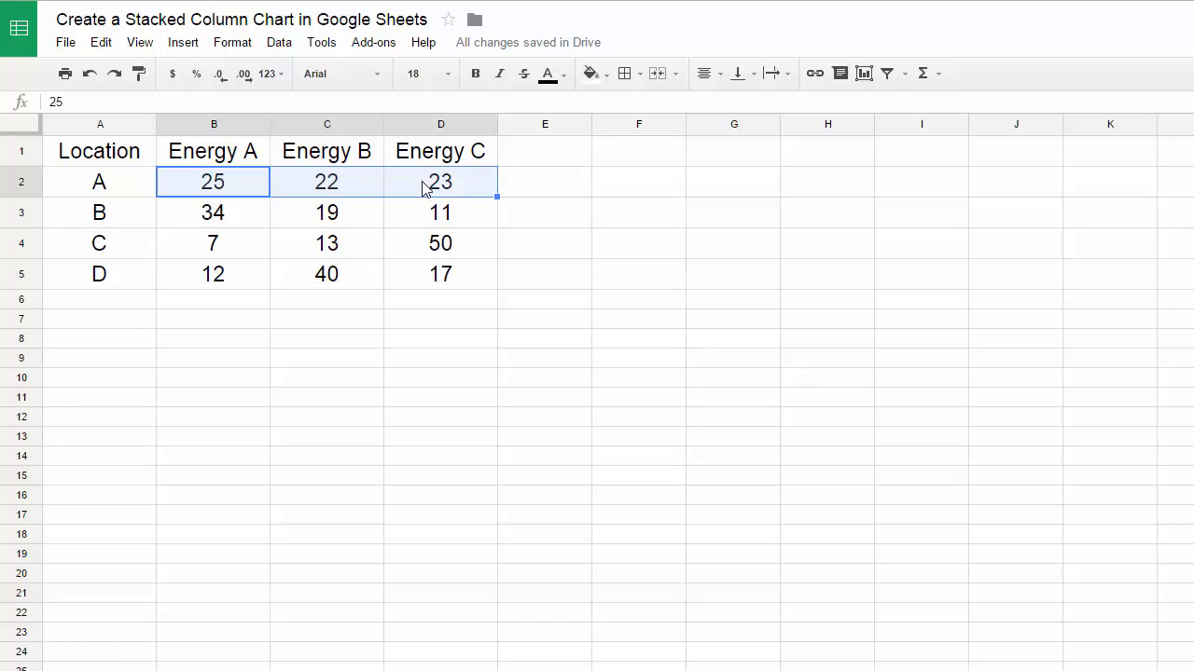
mouse_move(102, 187)
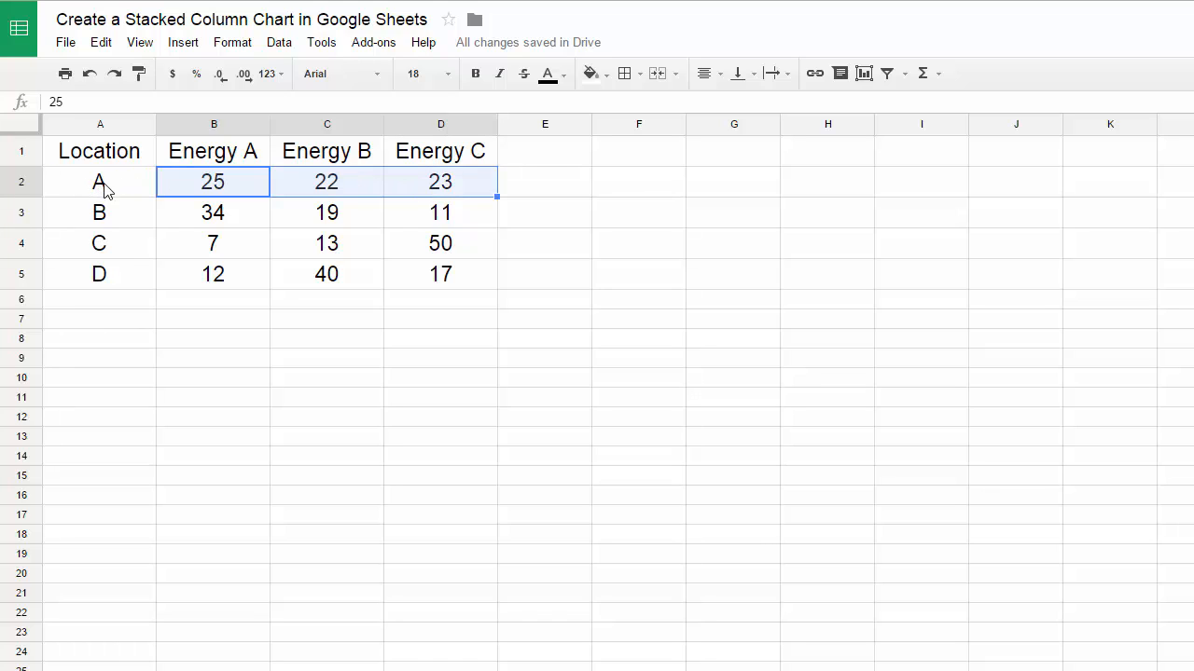
mouse_move(186, 291)
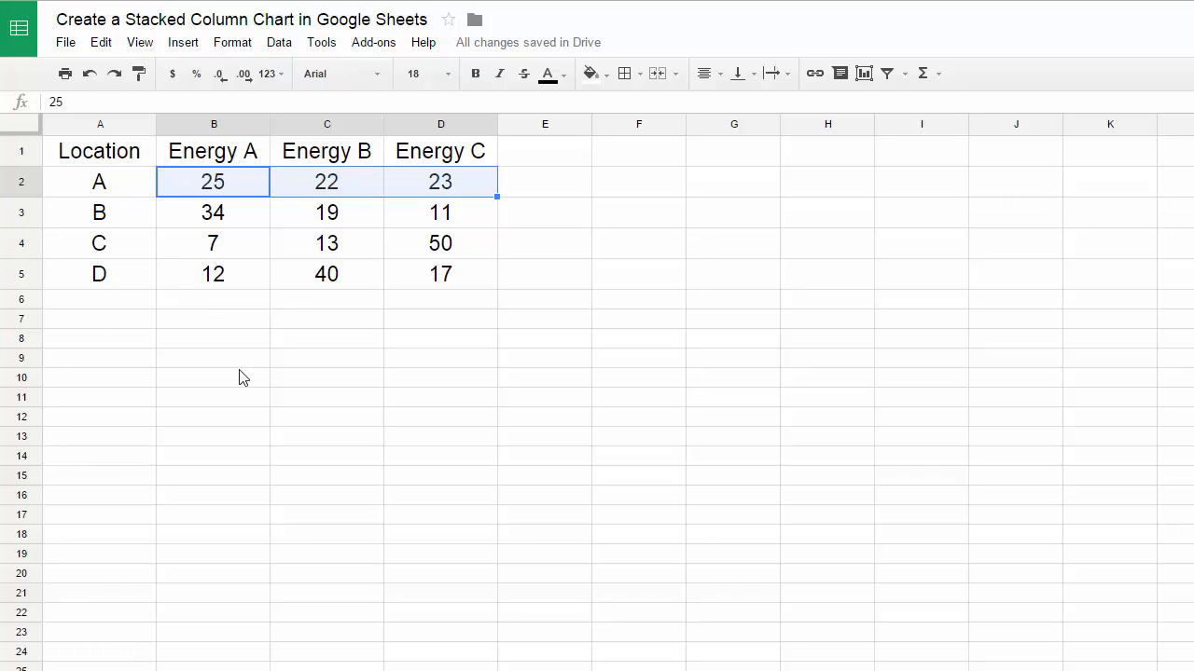
left_click(99, 149)
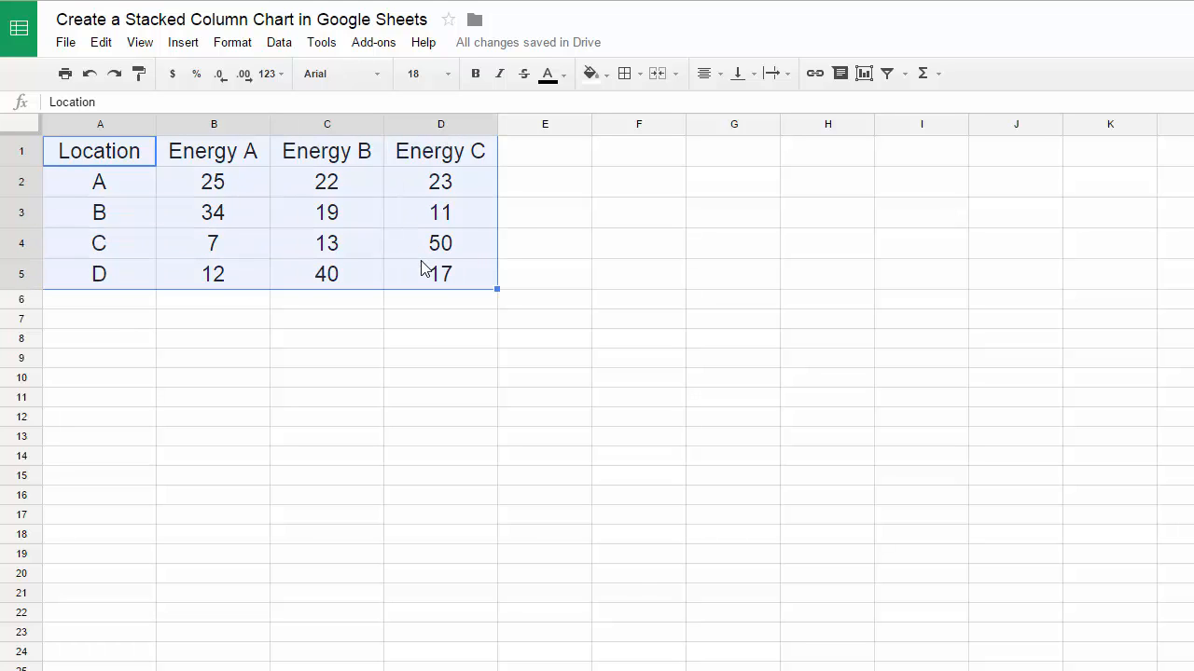
mouse_move(485, 261)
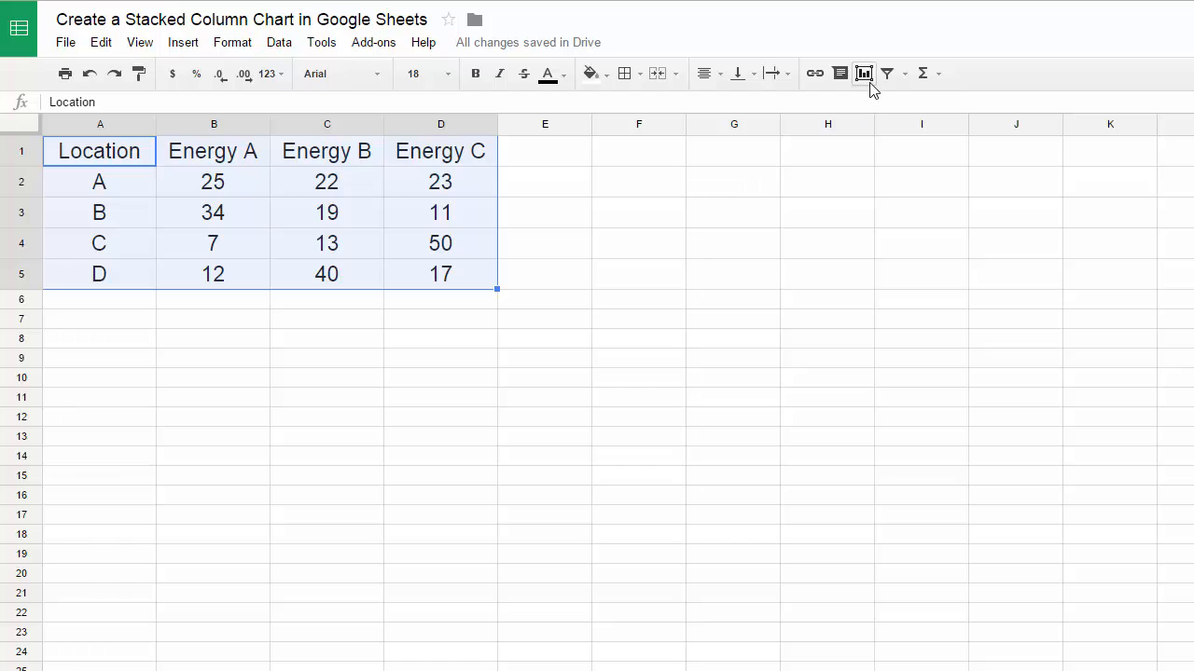
mouse_move(862, 75)
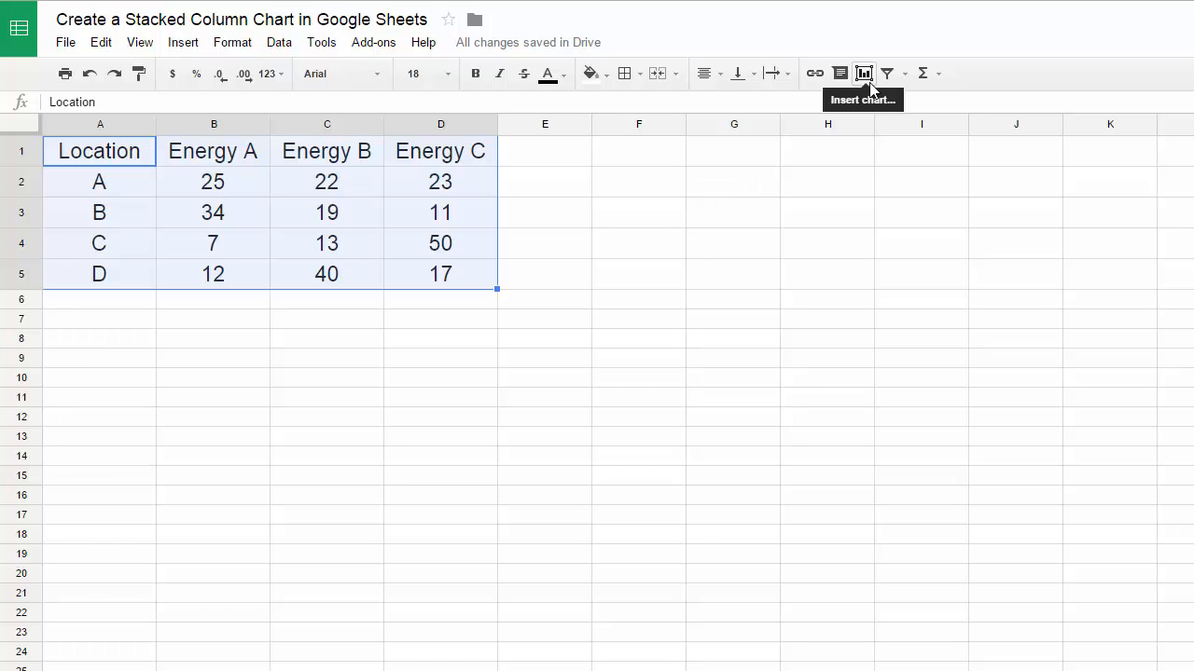
mouse_move(231, 41)
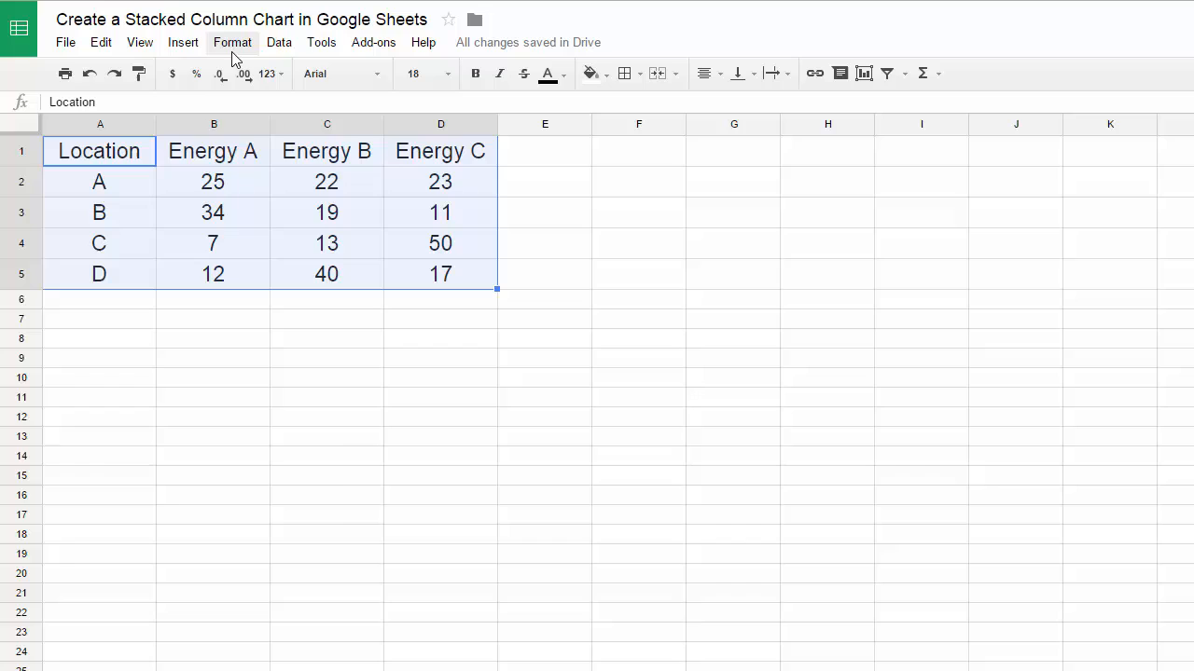
left_click(183, 41)
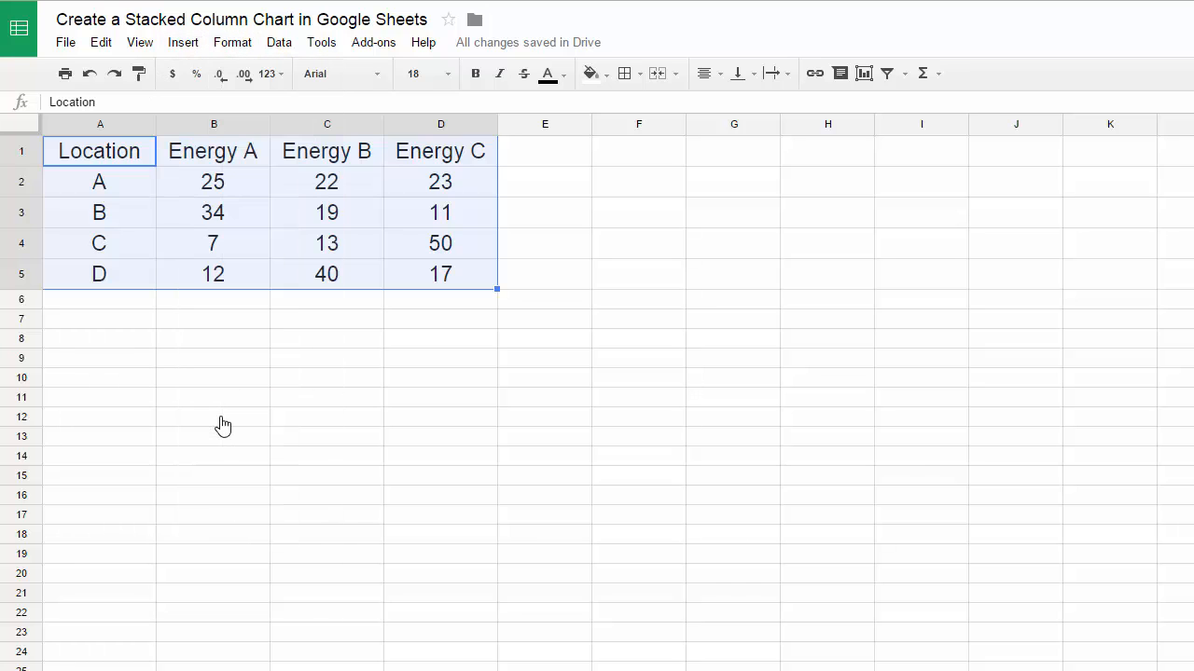
left_click(182, 41)
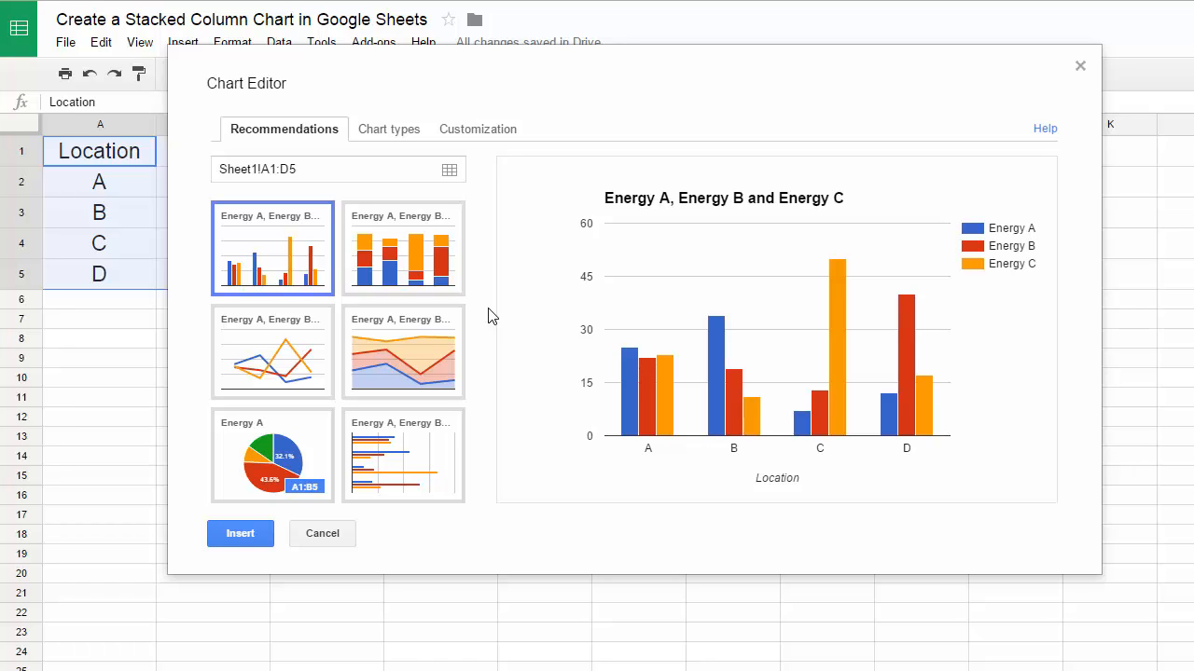
mouse_move(419, 284)
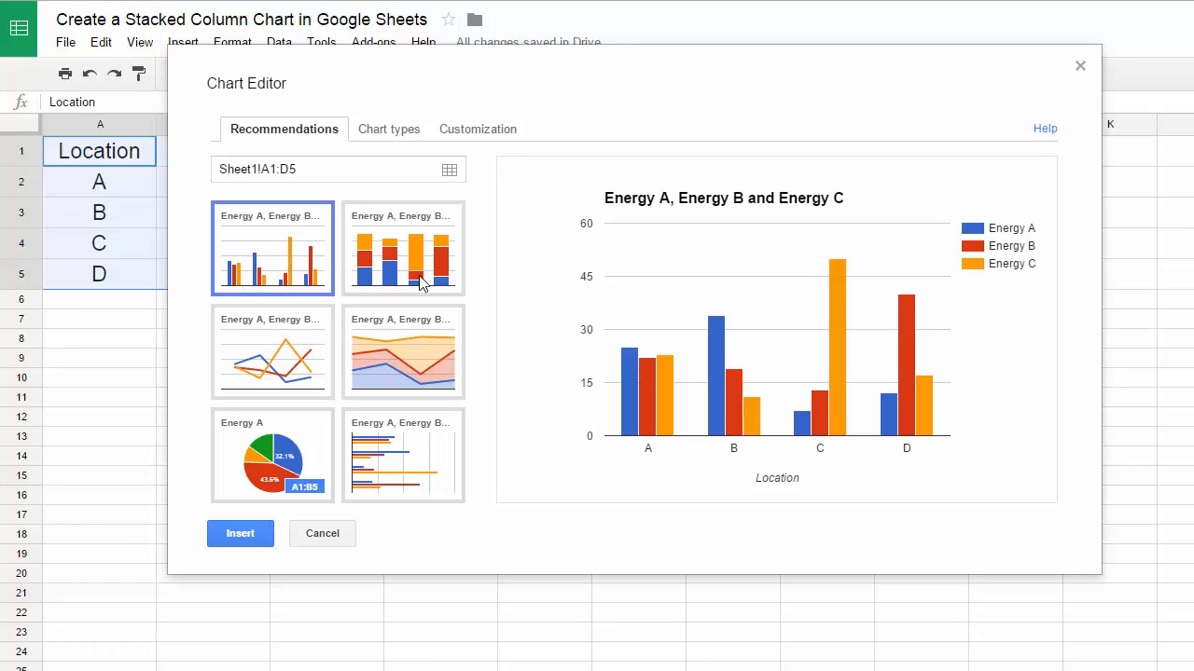
mouse_move(391, 222)
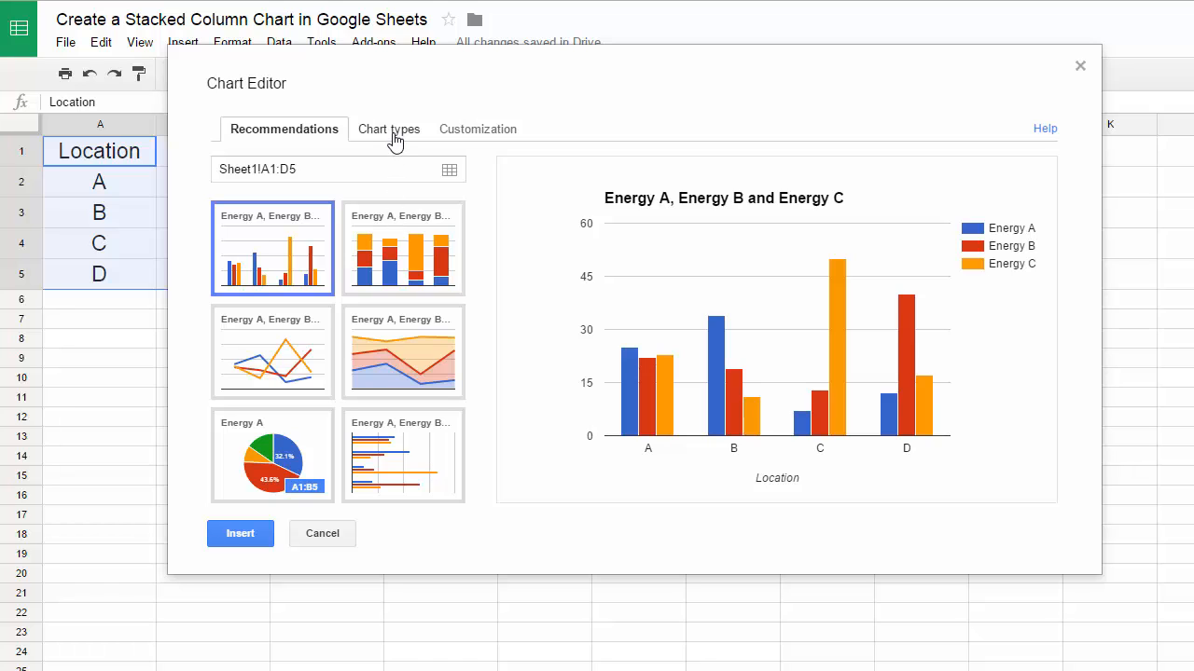
- Choose Stacked column chart from the Column section of the chart types list
left_click(388, 129)
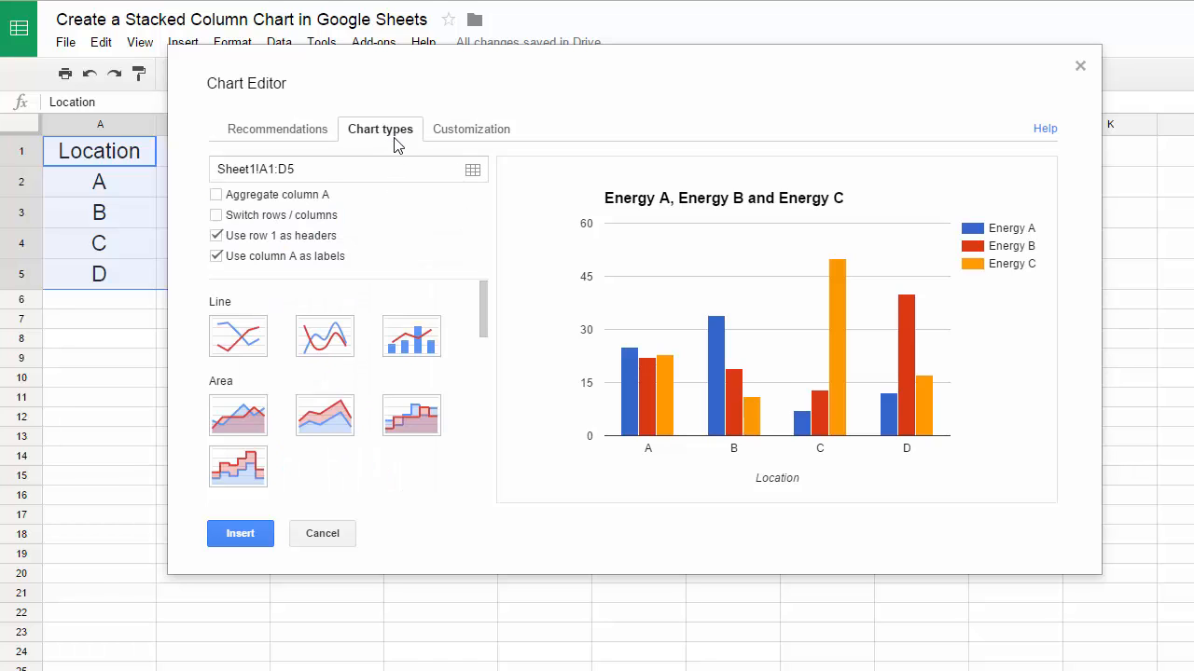
scroll("down", 3)
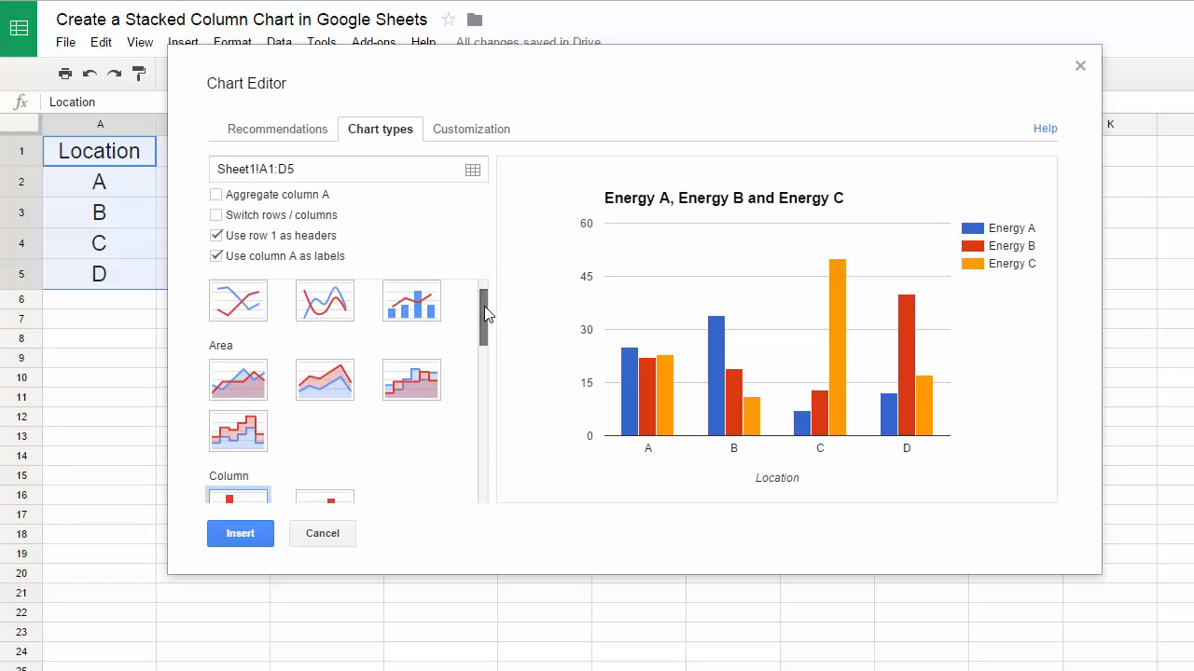
scroll("down", 3)
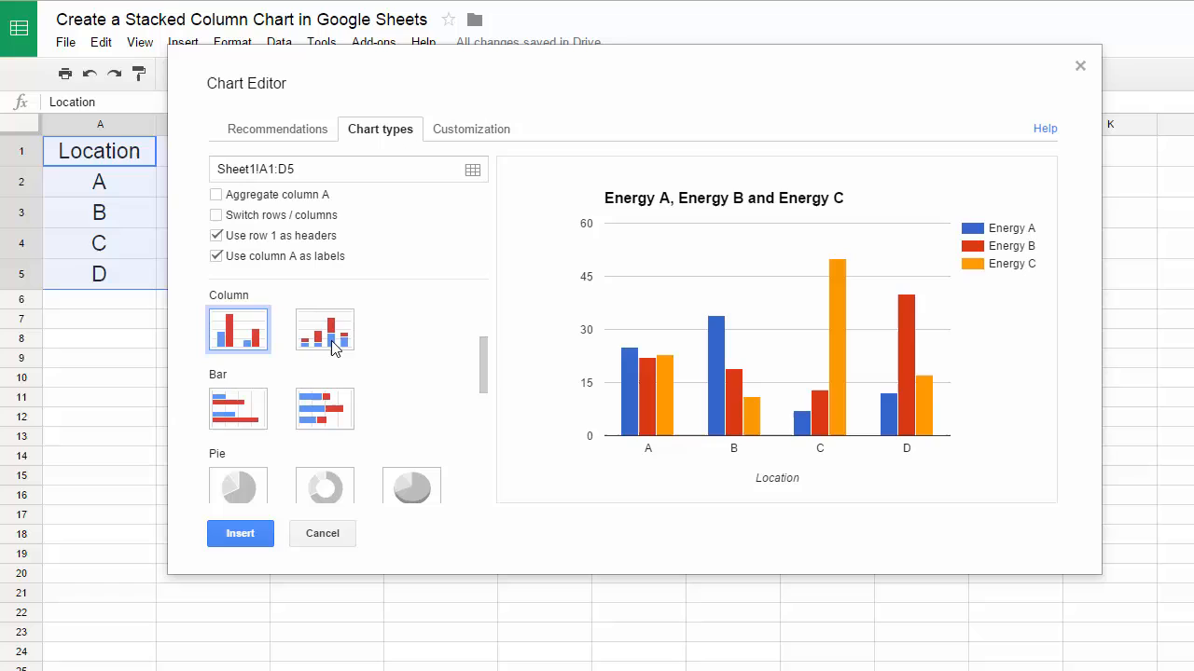
mouse_move(335, 332)
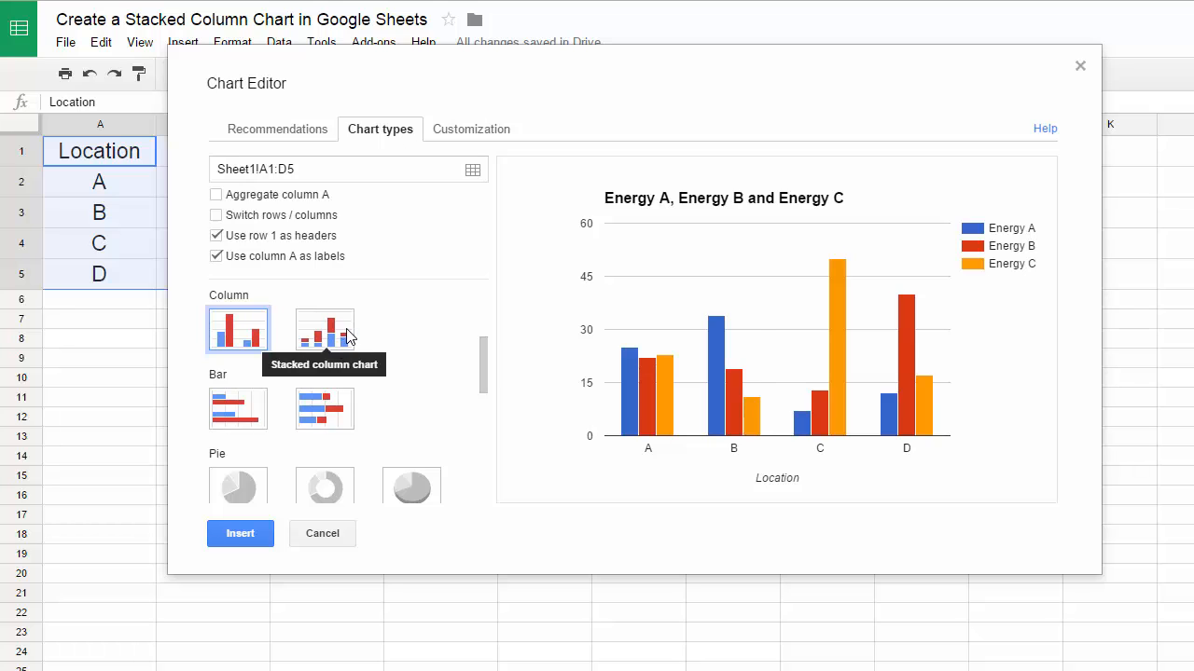
left_click(325, 328)
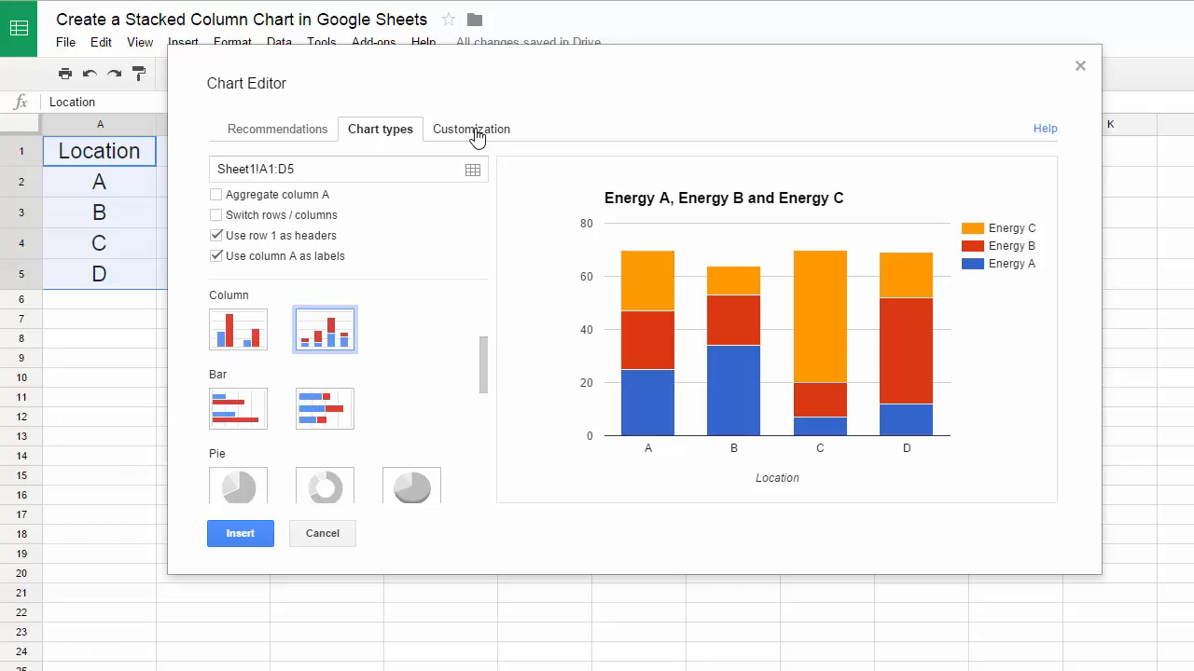
- In Customization, select the Left vertical axis and title it Energy (J)
left_click(470, 129)
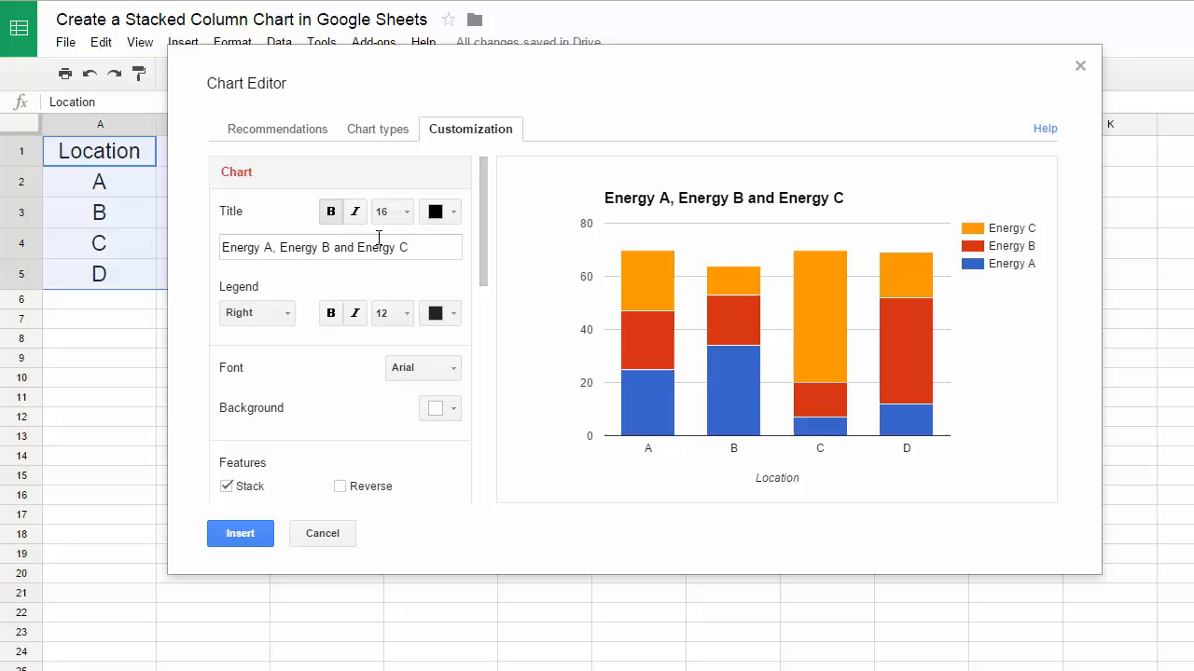
scroll("down", 3)
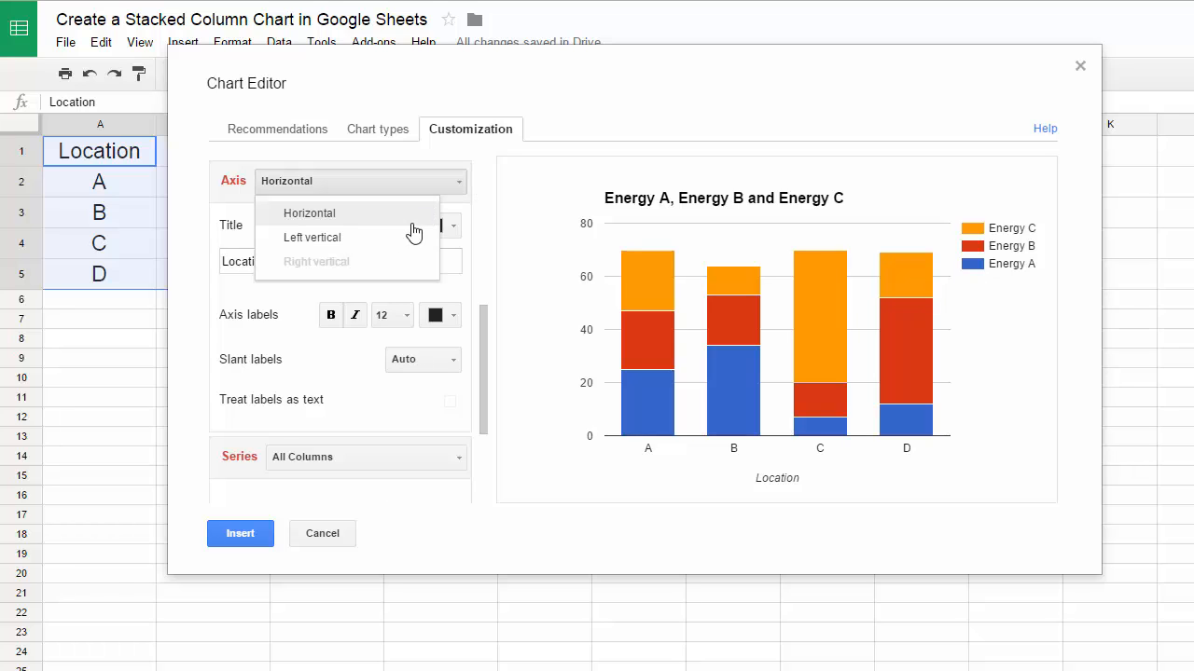
left_click(314, 237)
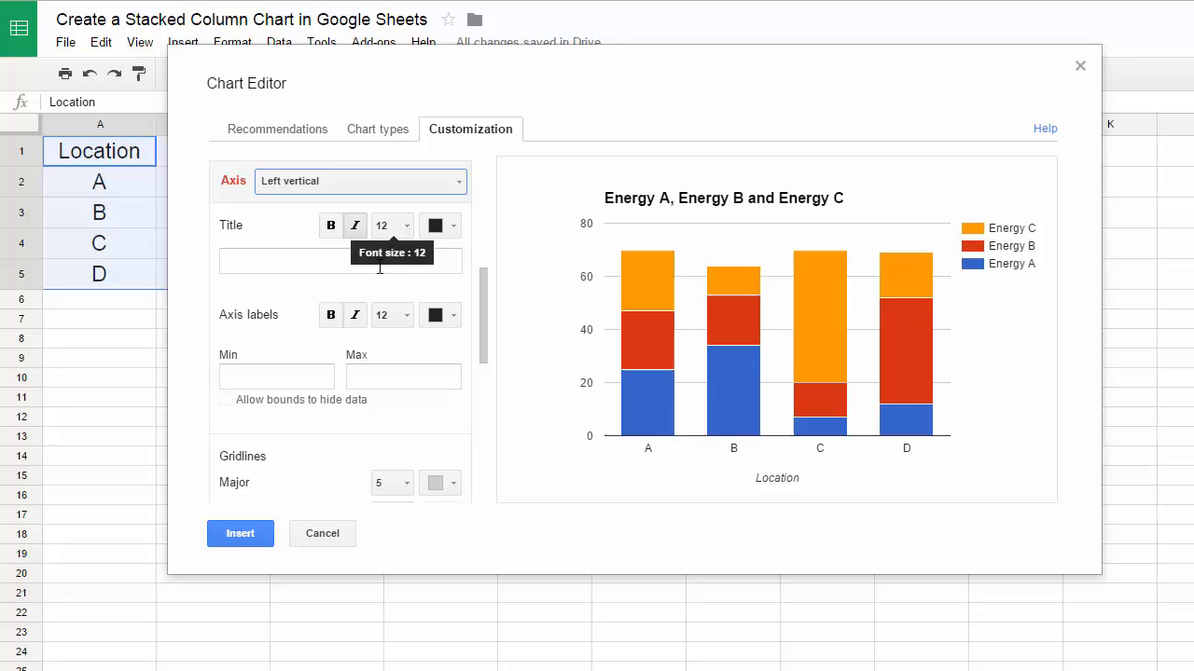
type("Energy (J")
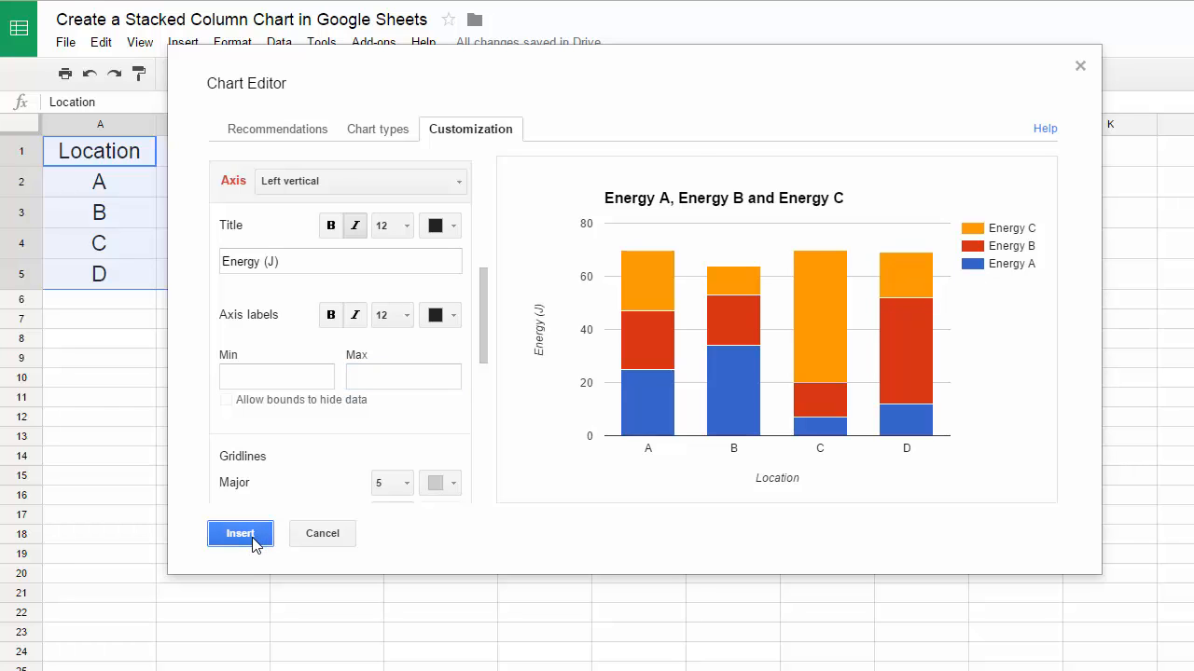
- Insert the chart, shift it over the table and enlarge it down to about row 21
left_click(239, 533)
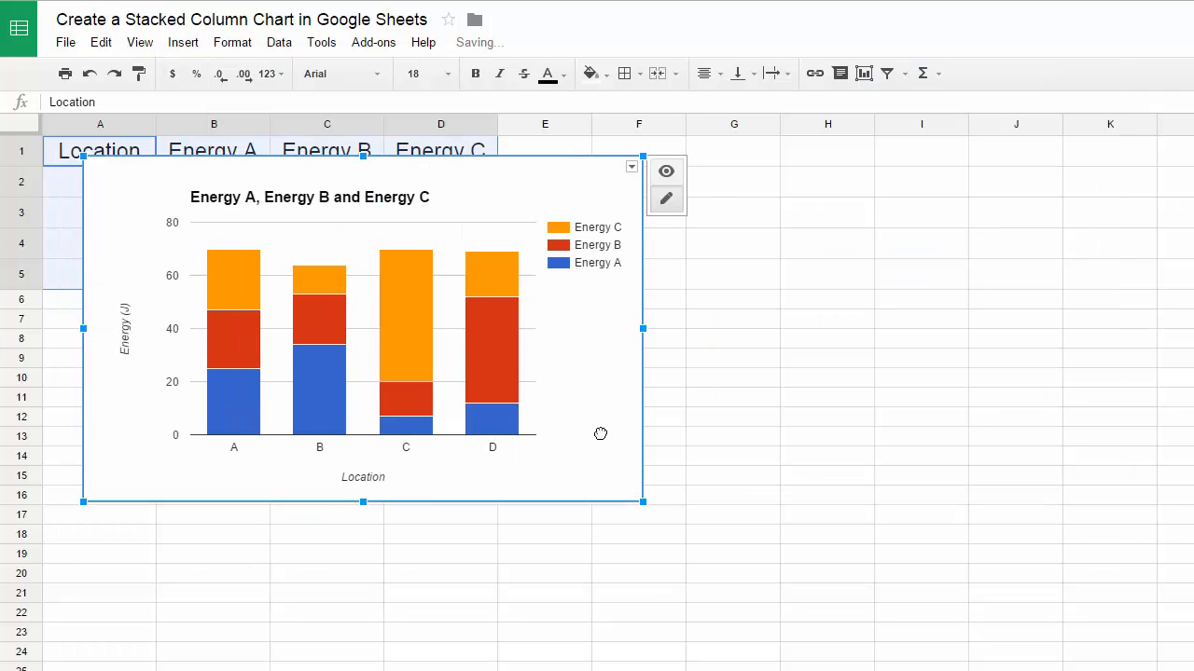
left_click_drag(641, 502, 661, 483)
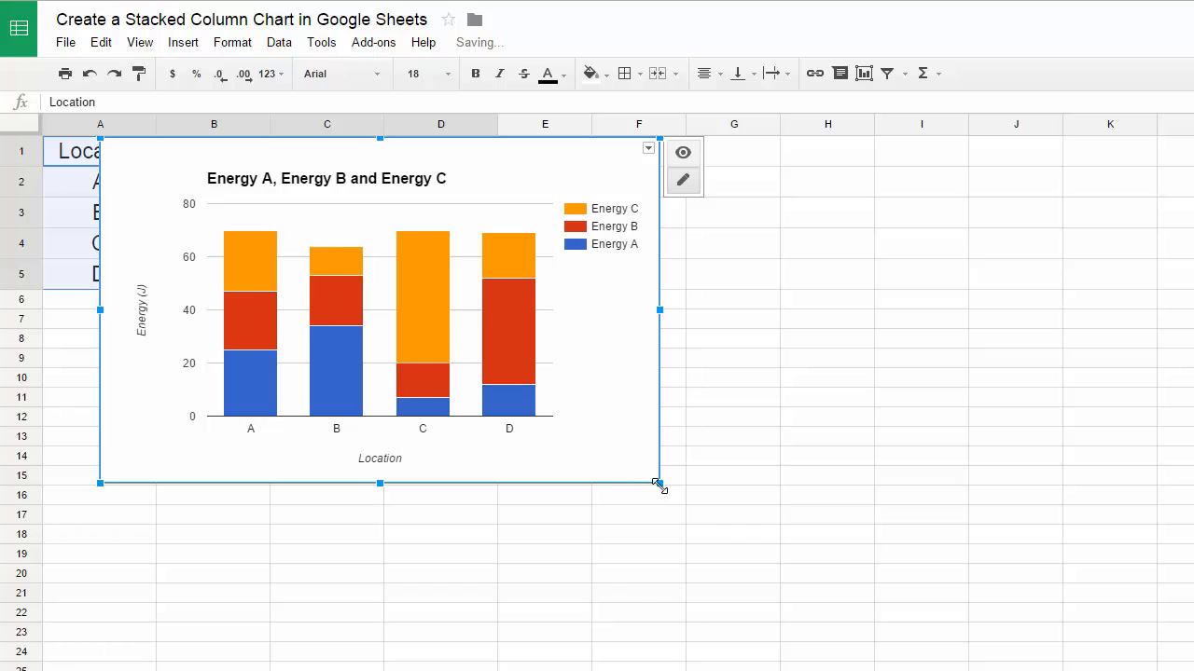
left_click_drag(661, 481, 829, 587)
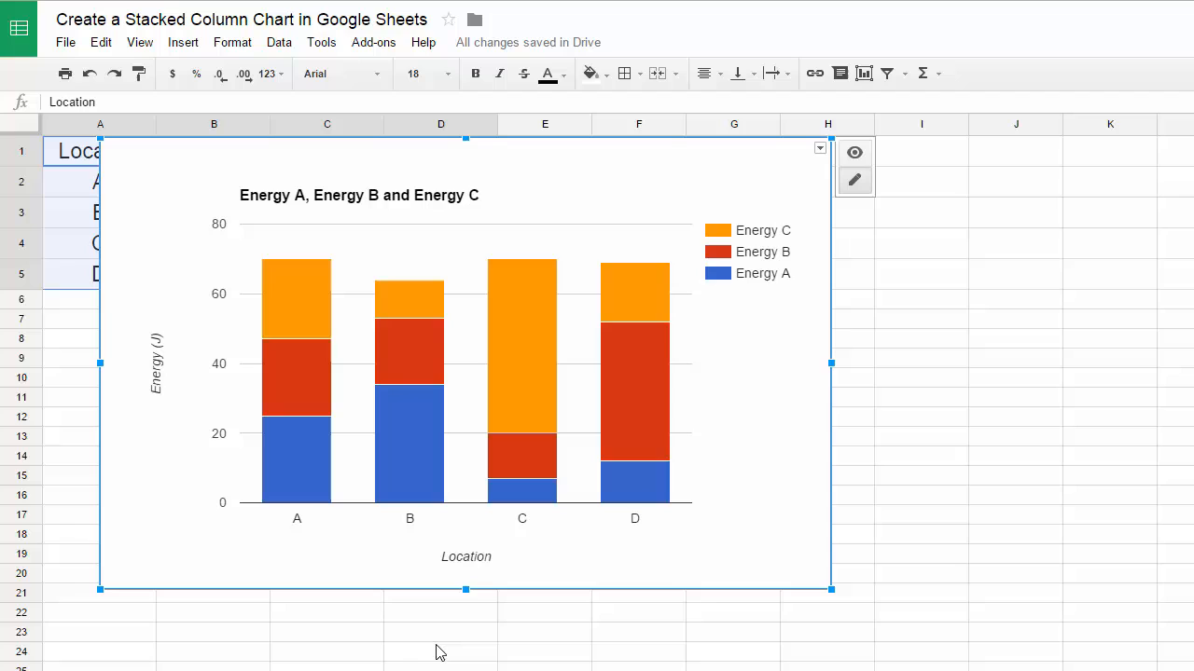
mouse_move(480, 614)
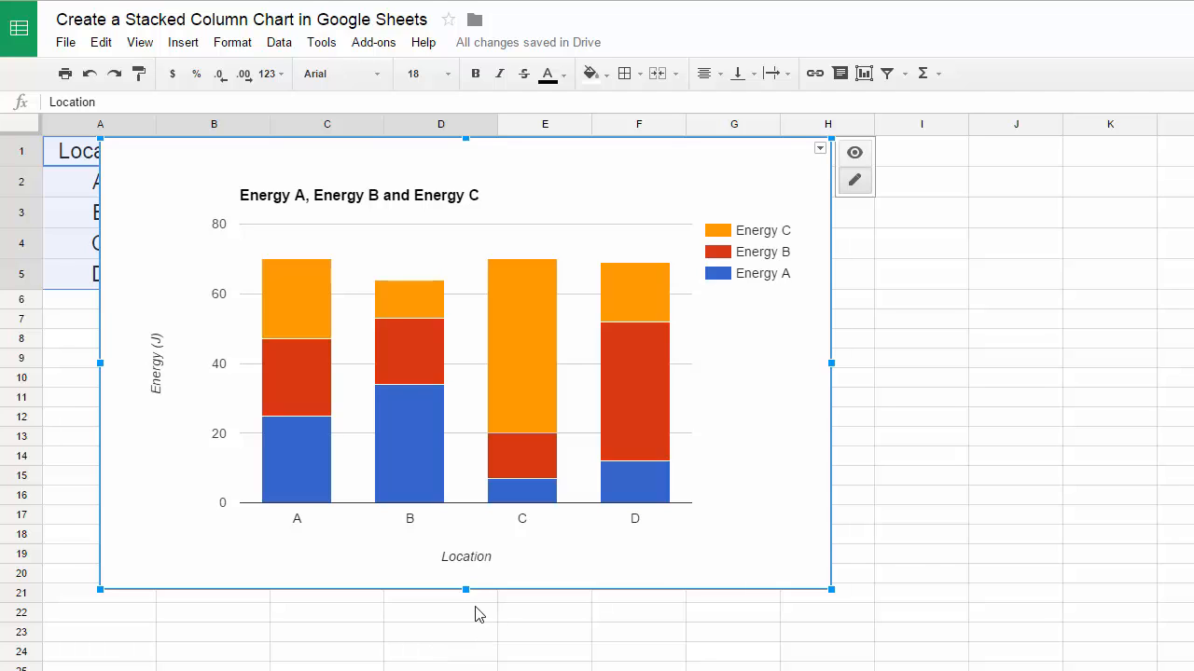
mouse_move(67, 250)
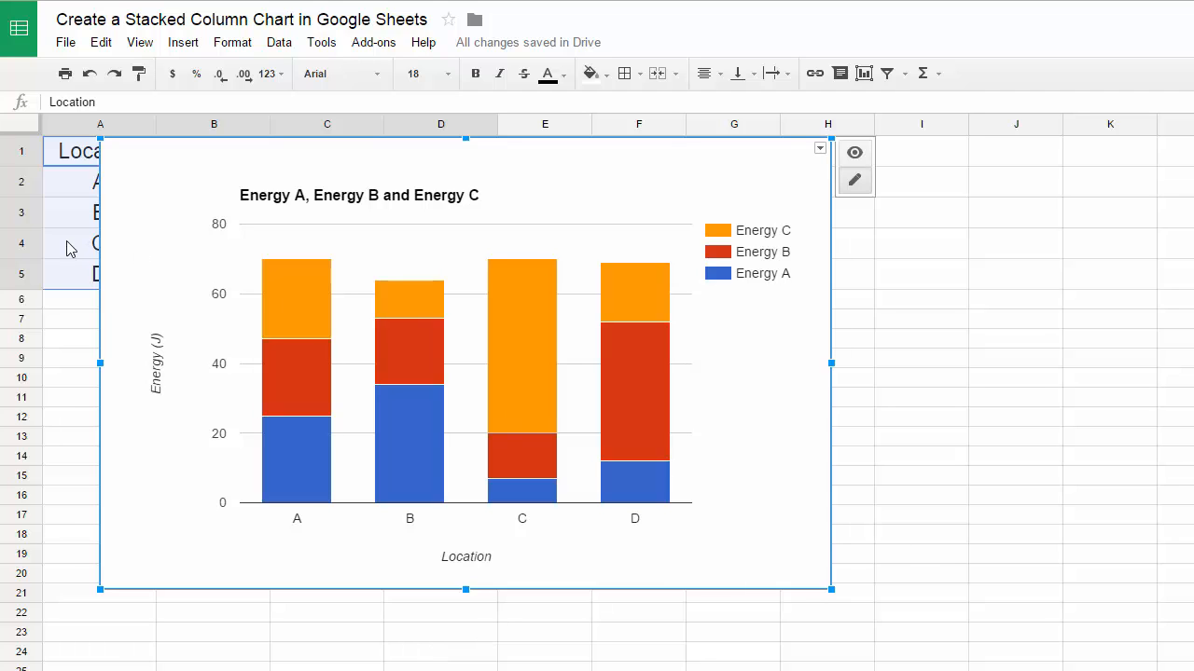